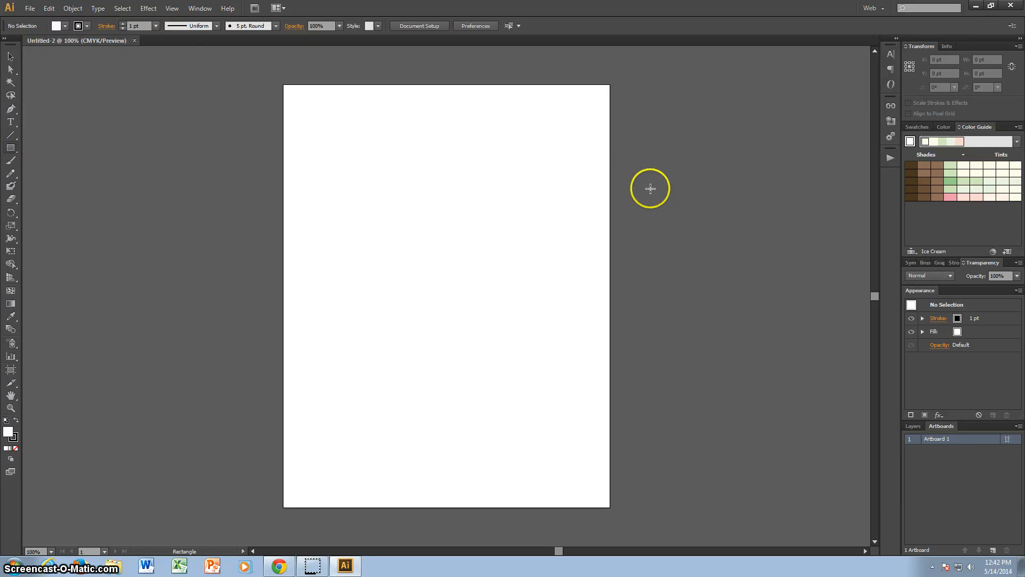
pyautogui.moveTo(627, 237)
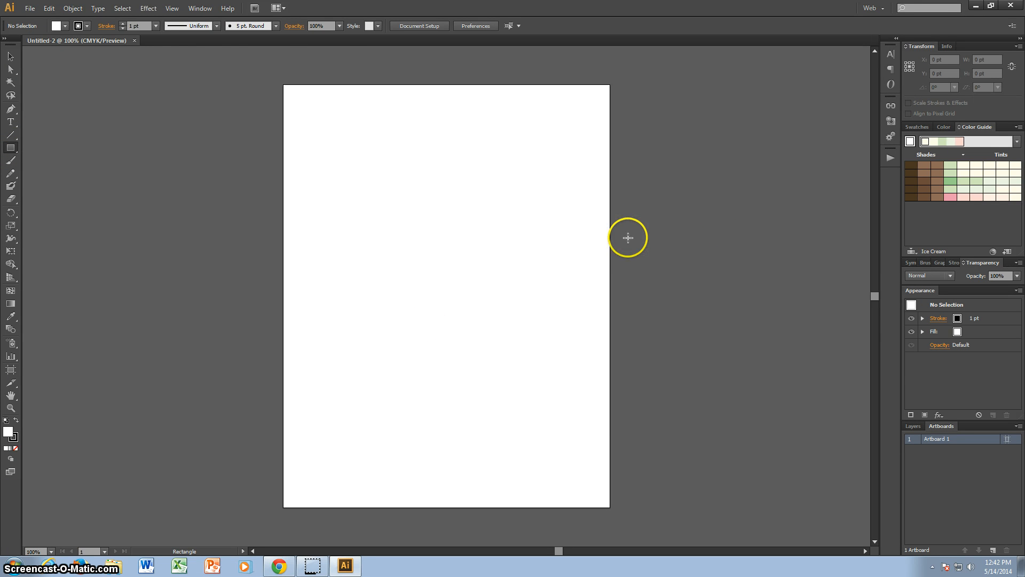
pyautogui.moveTo(345, 196)
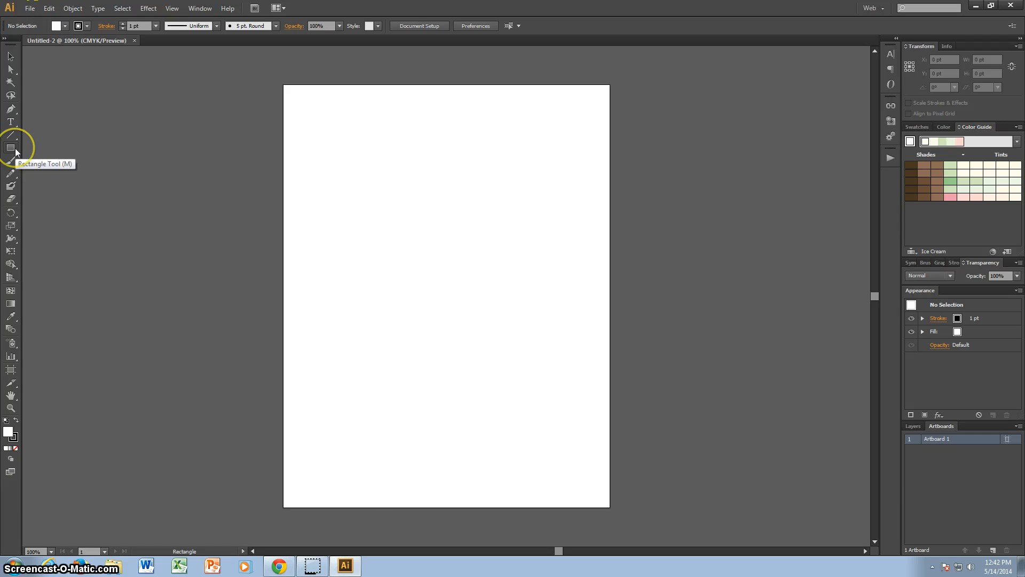
# - Select the Rectangle Tool, dismiss the size dialog, and draw a first rectangle near the artboard's top-left
pyautogui.click(226, 8)
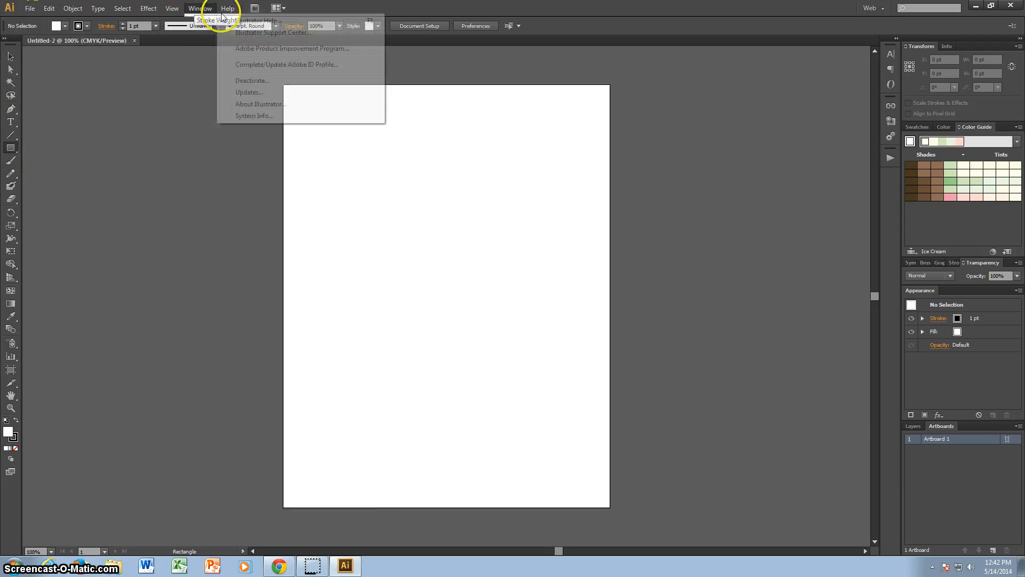
pyautogui.click(201, 9)
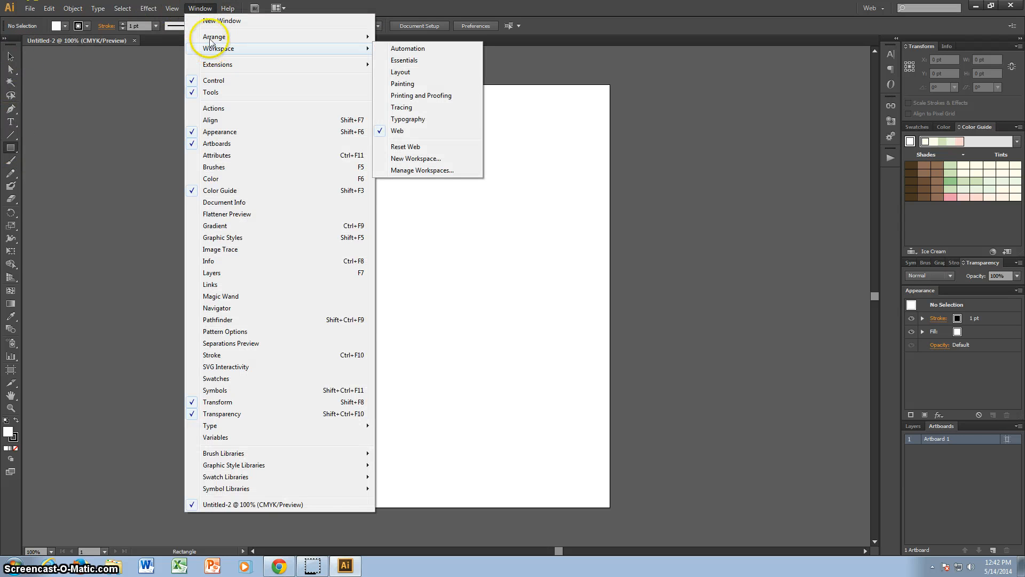
pyautogui.moveTo(406, 147)
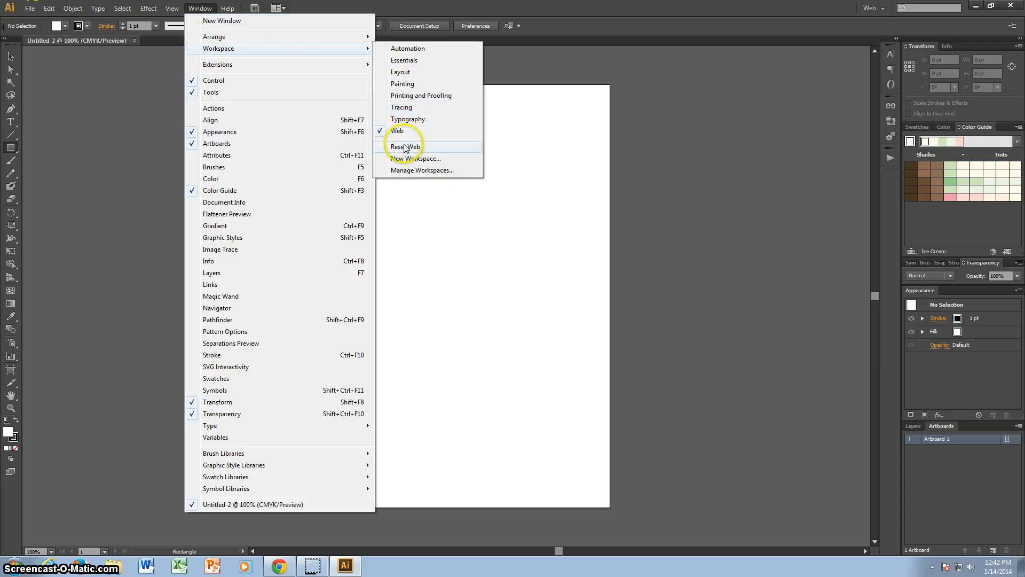
pyautogui.moveTo(403, 136)
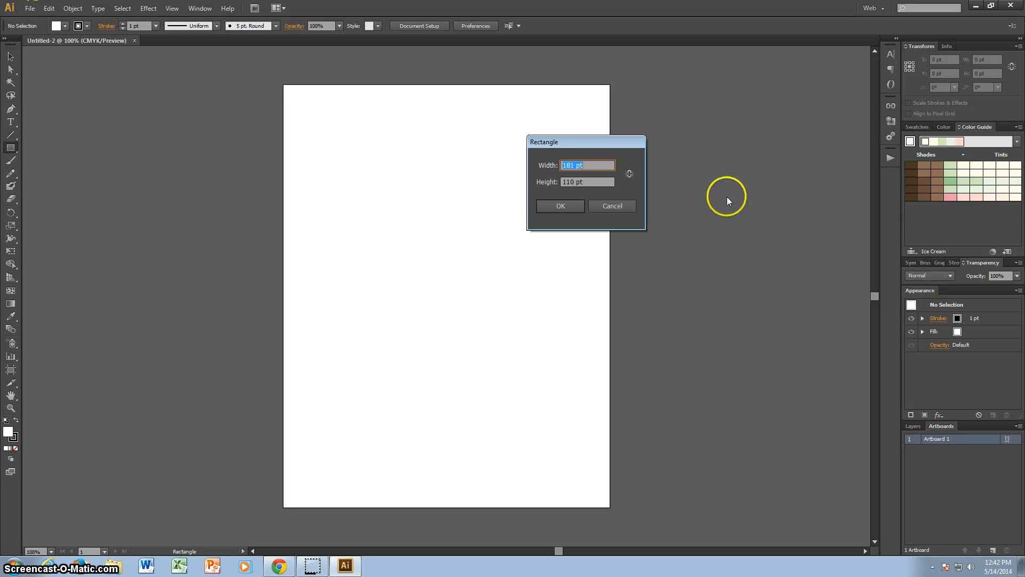
pyautogui.click(612, 206)
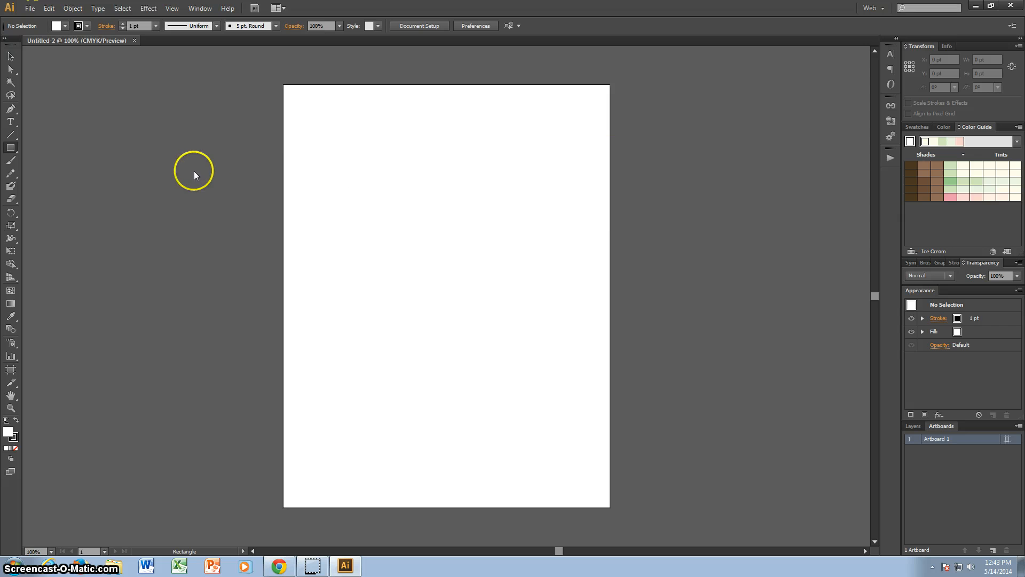
pyautogui.moveTo(11, 161)
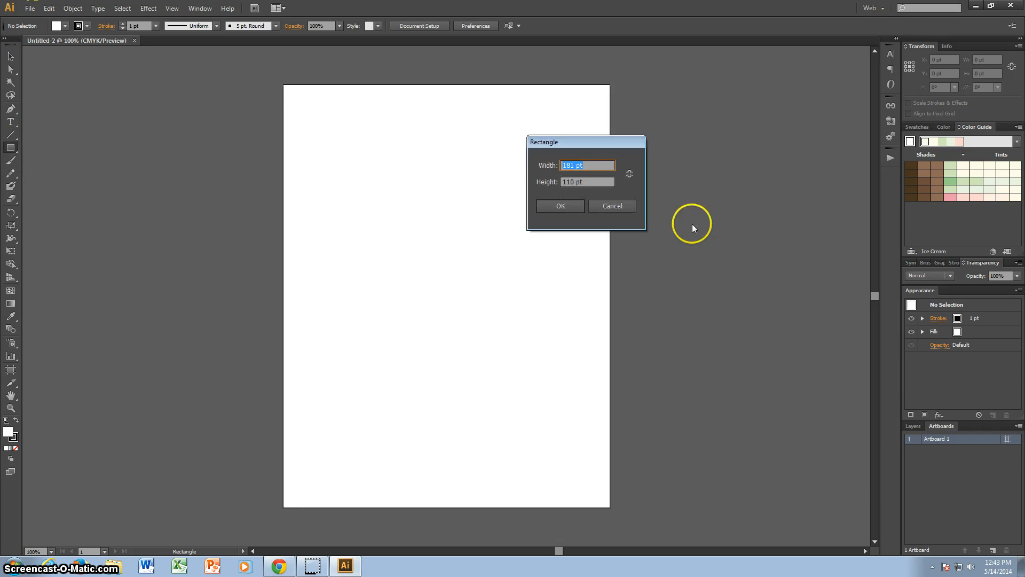
pyautogui.click(587, 181)
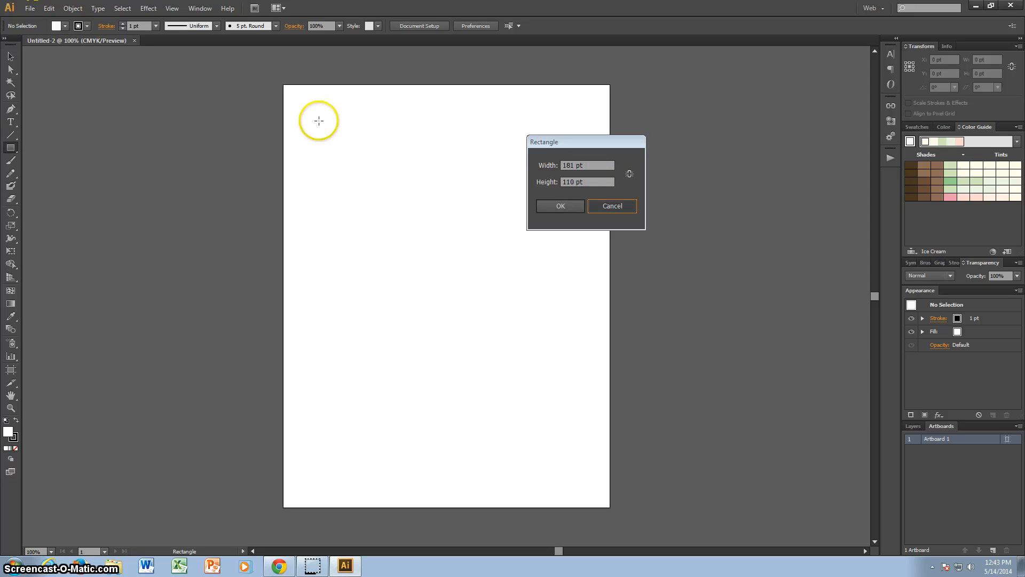
pyautogui.click(560, 206)
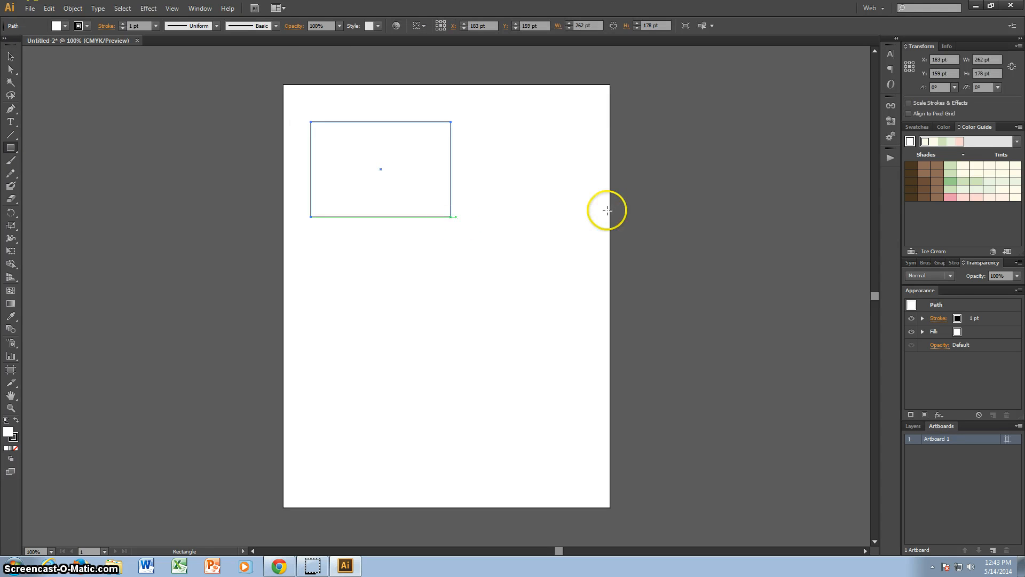
# - From the Swatches panel try purple, the brown swirl pattern and dark blue, ending on the green leafy pattern fill
pyautogui.click(916, 126)
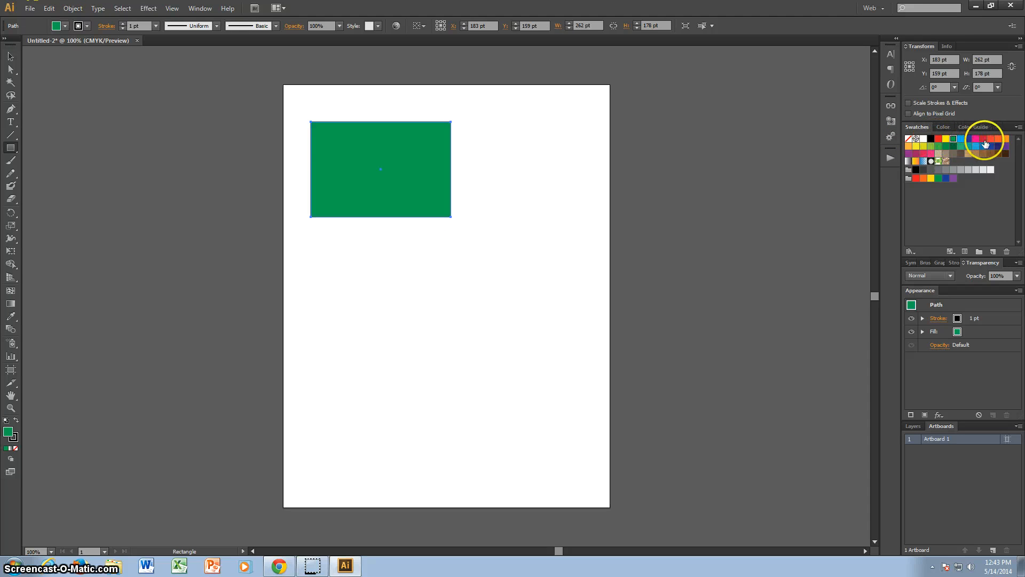
pyautogui.click(1008, 153)
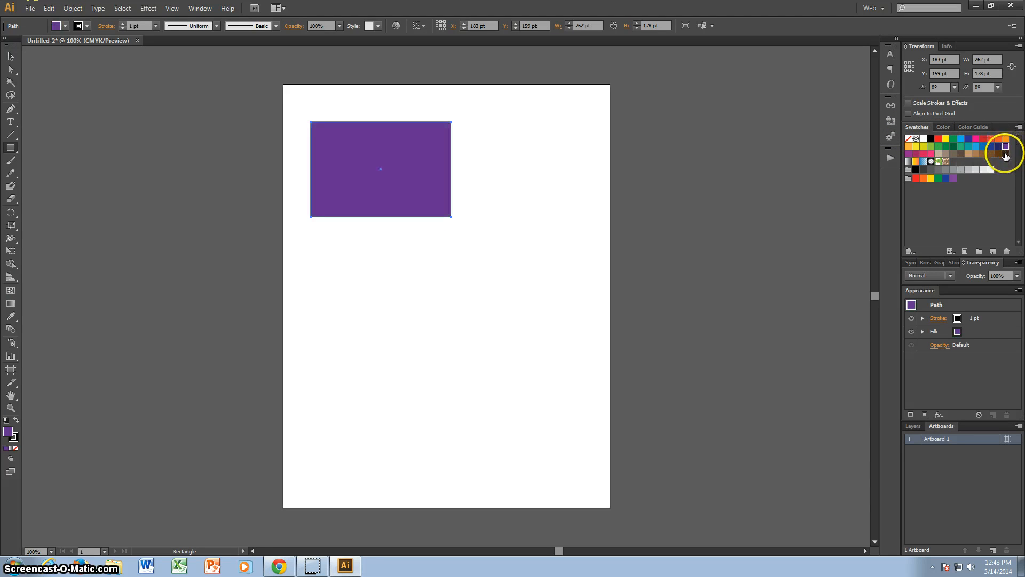
pyautogui.click(931, 161)
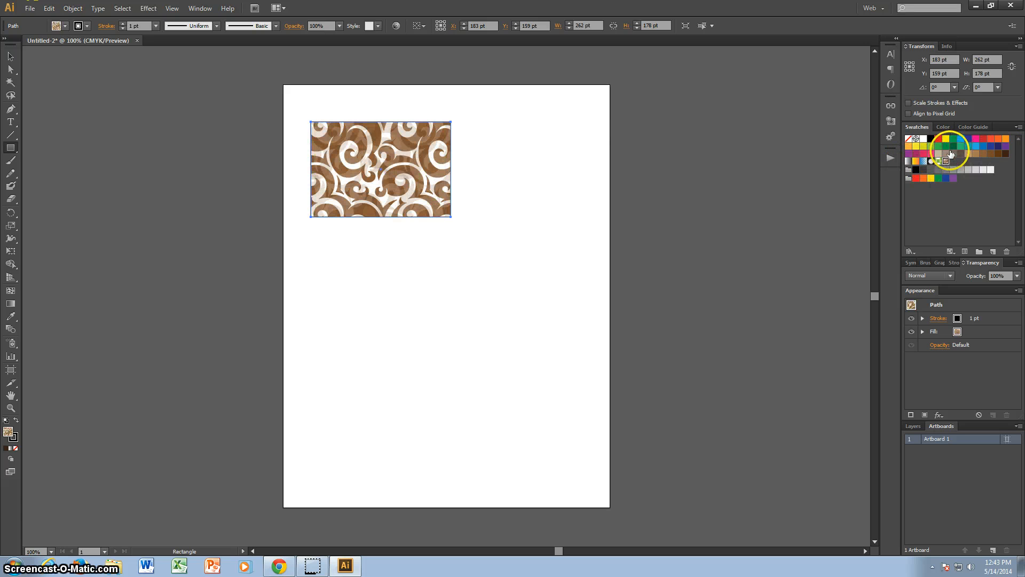
pyautogui.click(958, 146)
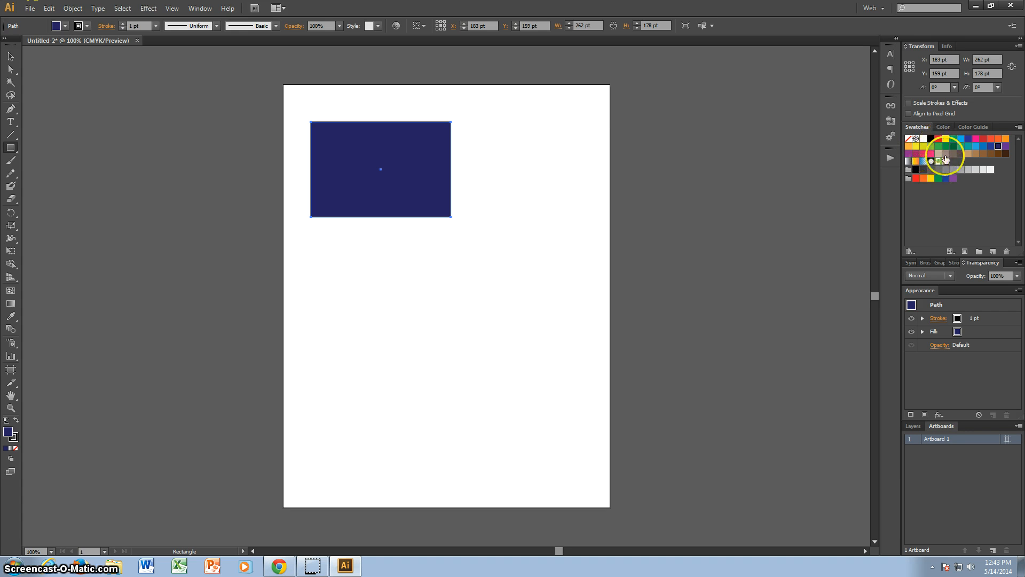
pyautogui.click(940, 160)
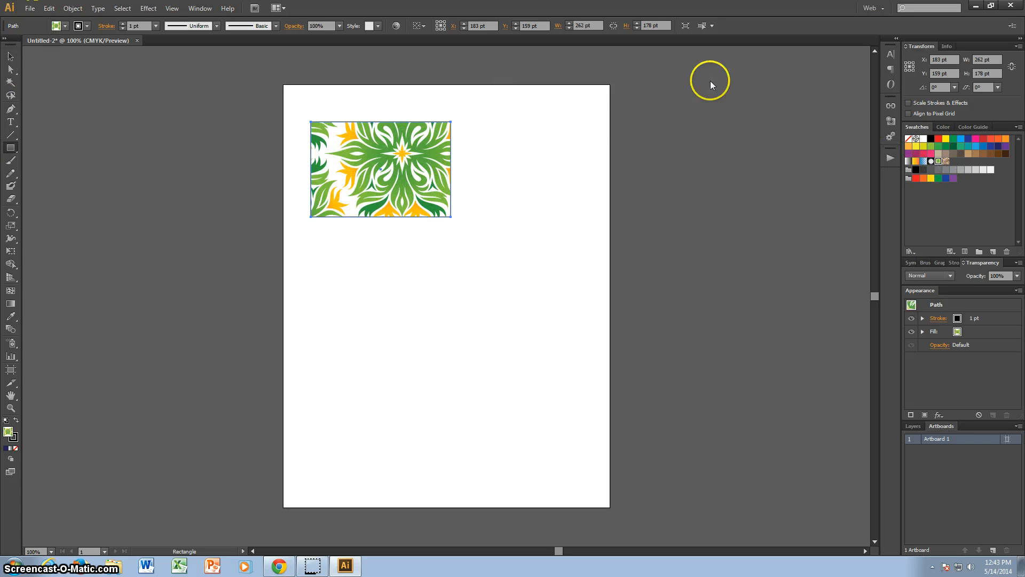
pyautogui.click(946, 126)
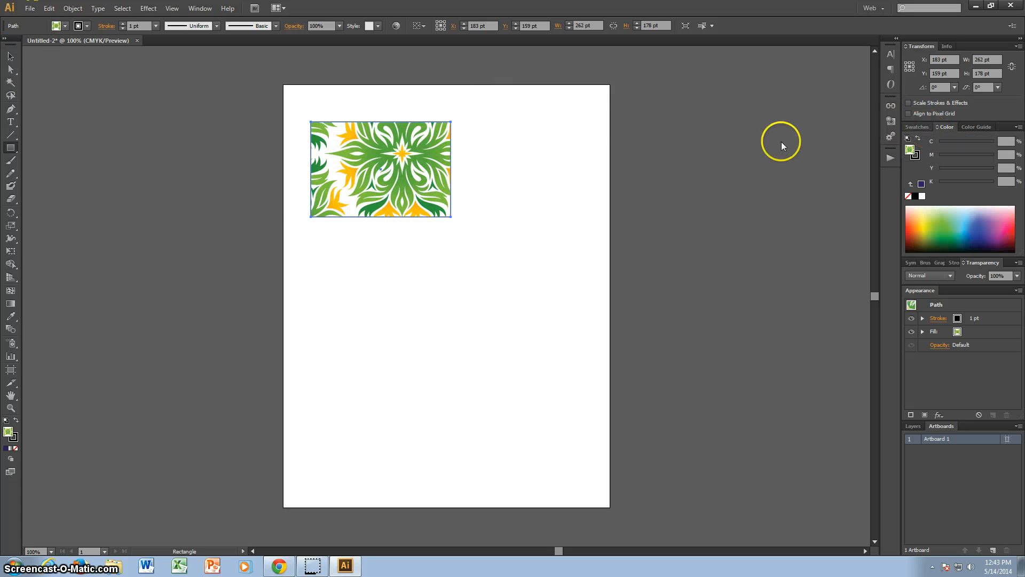
# - Draw a tall rectangle right of the first and sample CMYK spectrum colours, ending on dark teal green
pyautogui.moveTo(487, 123); pyautogui.dragTo(539, 181)
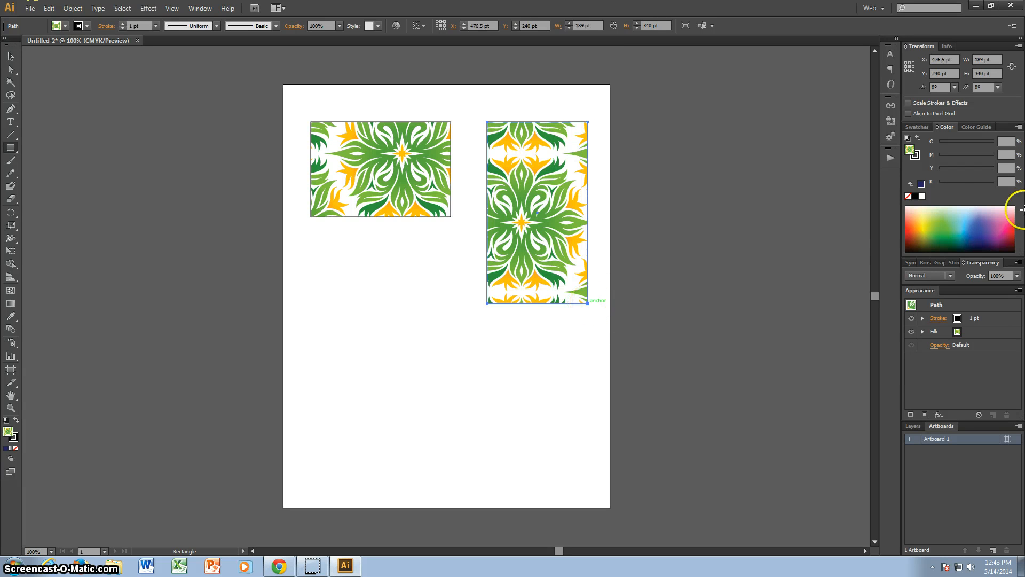
pyautogui.click(958, 224)
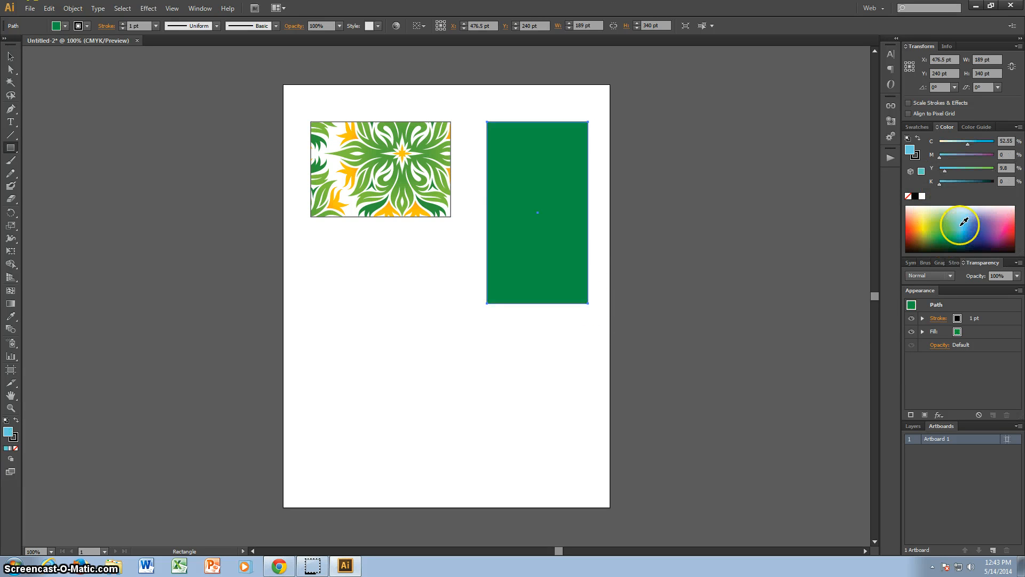
pyautogui.click(972, 234)
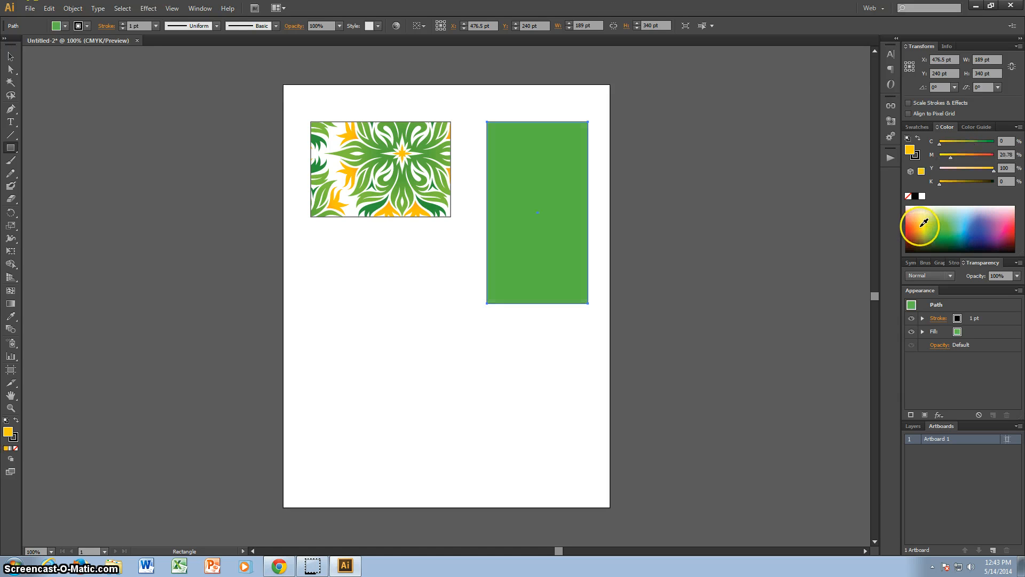
pyautogui.click(920, 224)
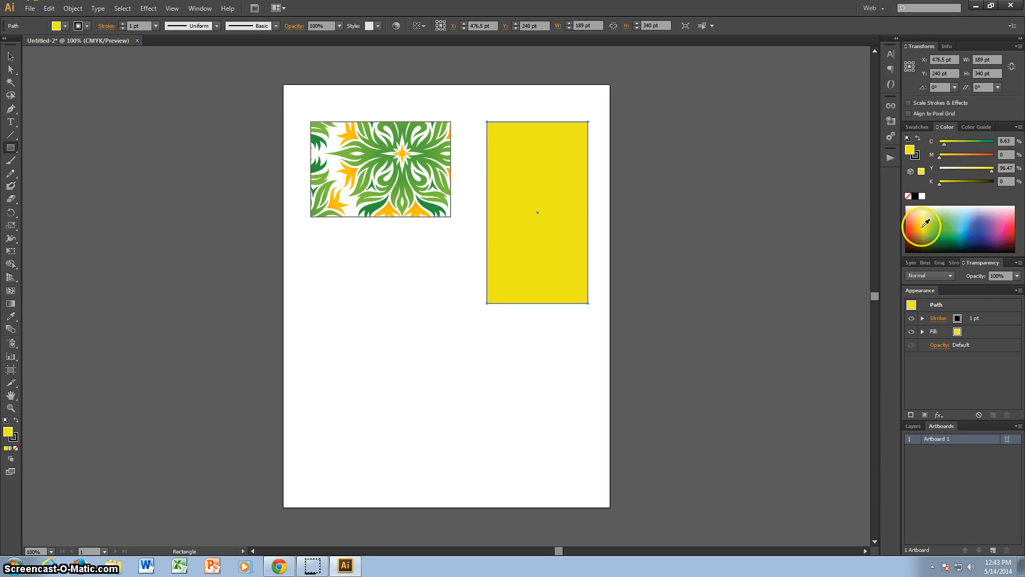
pyautogui.click(918, 230)
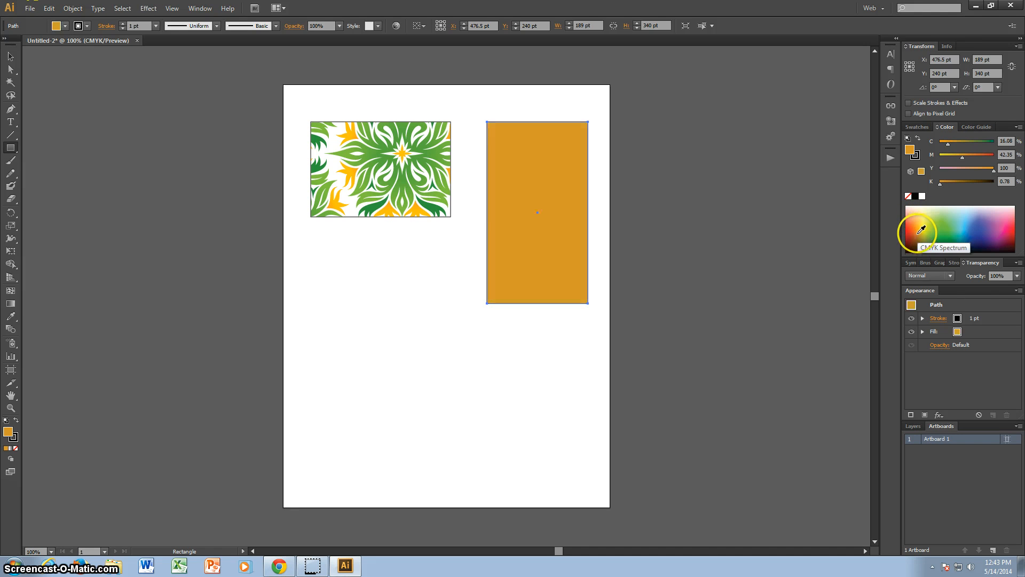
pyautogui.click(989, 233)
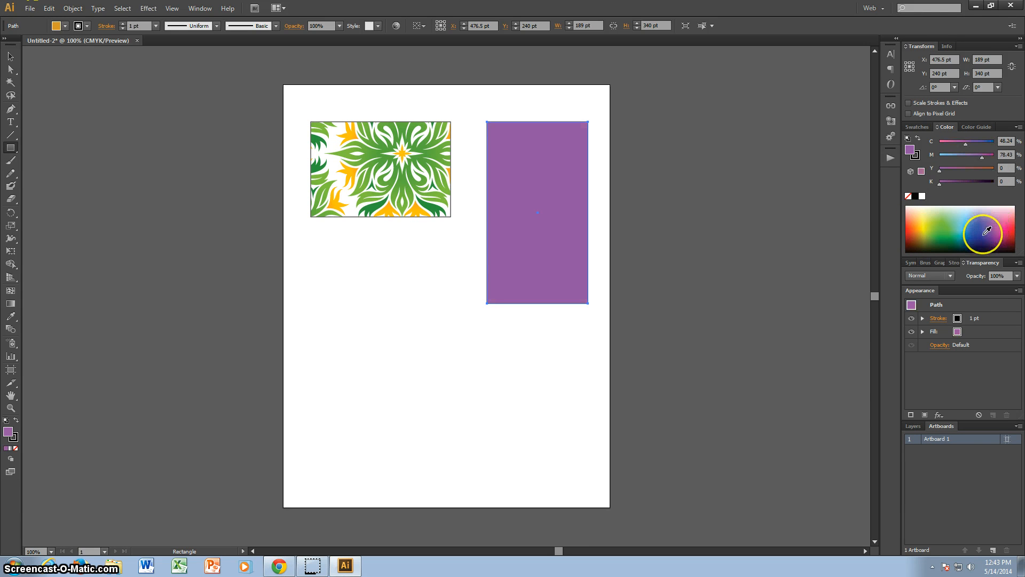
pyautogui.click(943, 211)
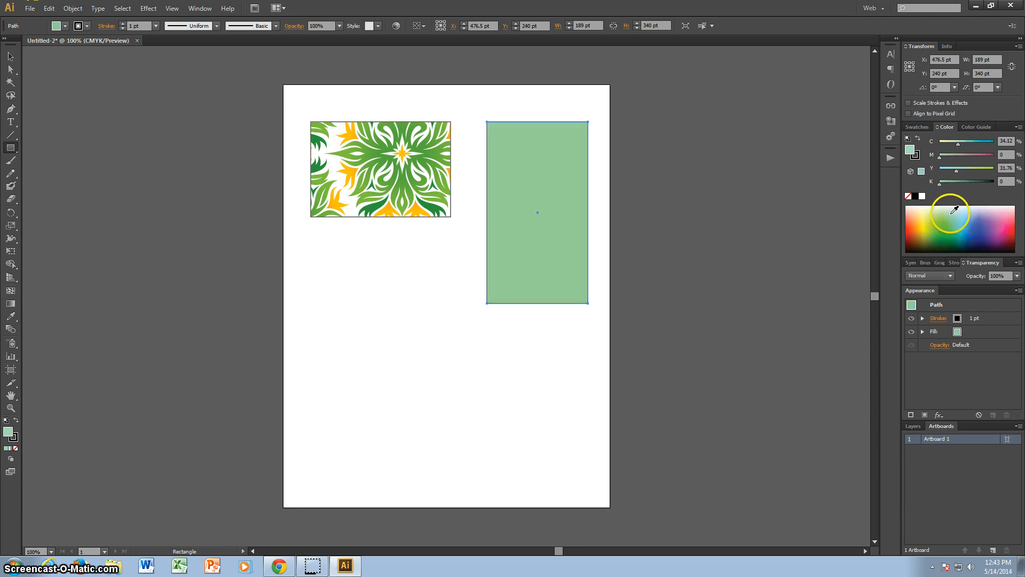
pyautogui.click(956, 231)
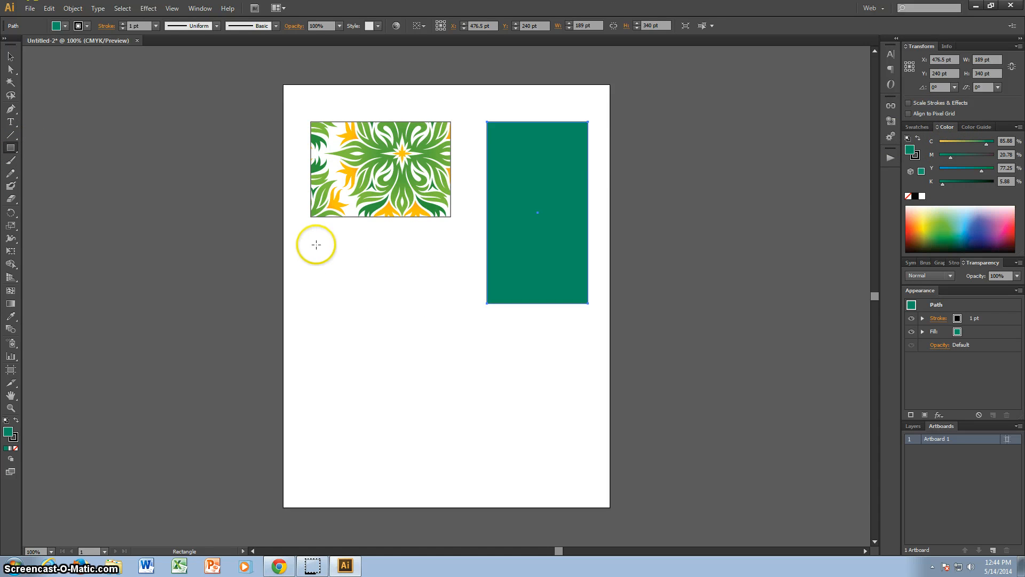
# - Draw a third rectangle below the patterned one and browse the Color Guide's harmony rules and colour-group libraries
pyautogui.moveTo(314, 244); pyautogui.dragTo(459, 339)
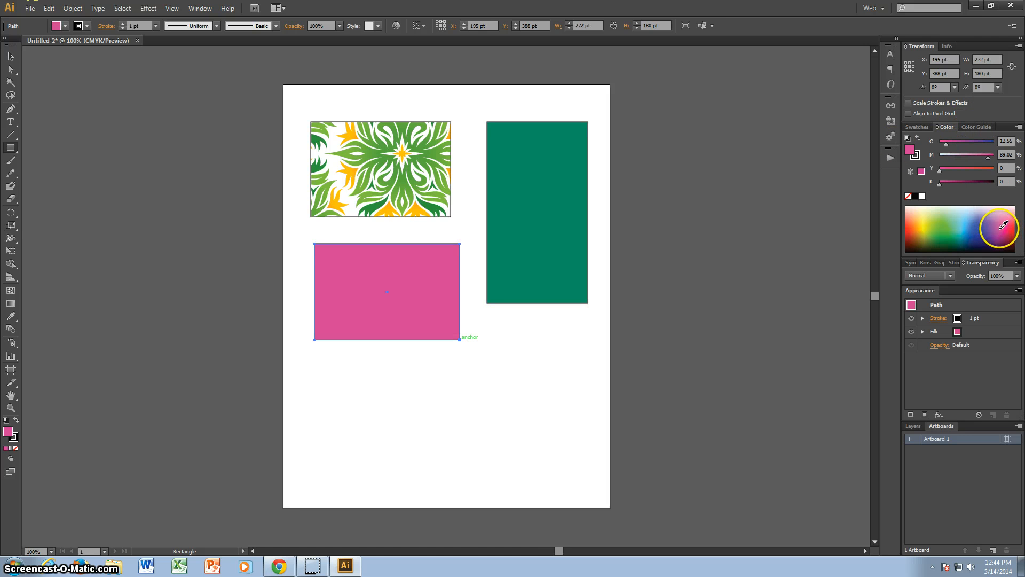
pyautogui.click(976, 126)
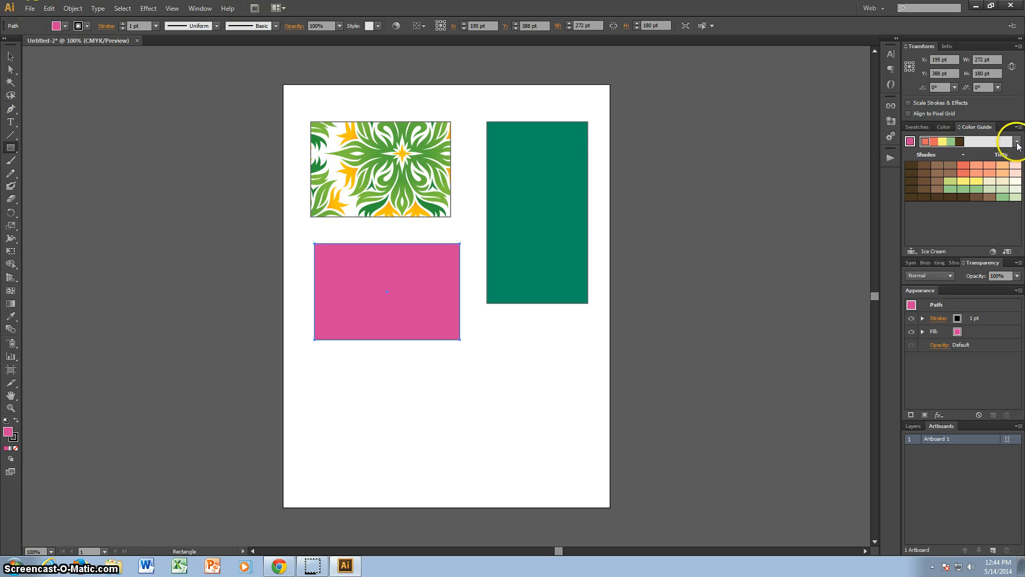
pyautogui.click(1018, 143)
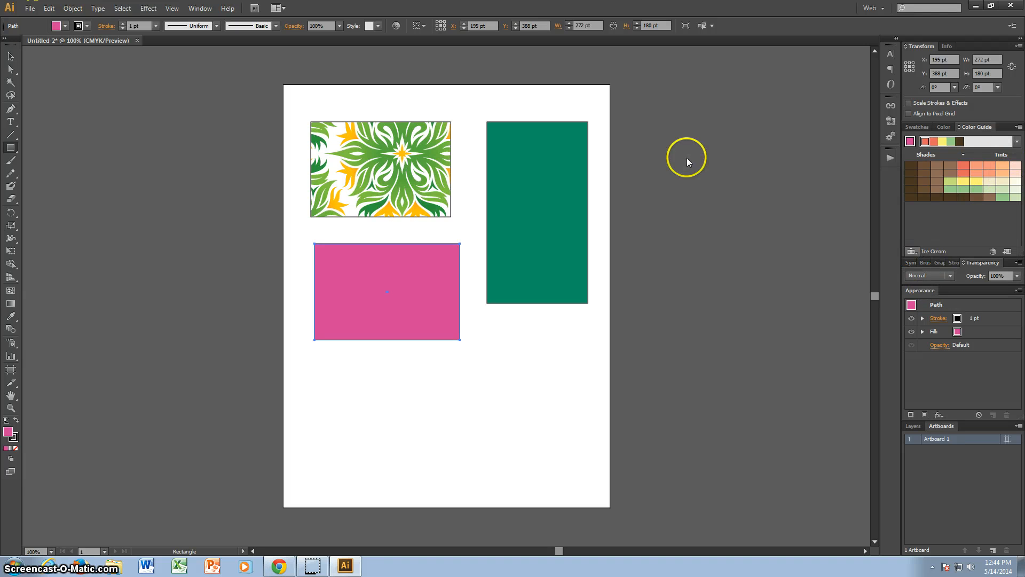
pyautogui.click(912, 251)
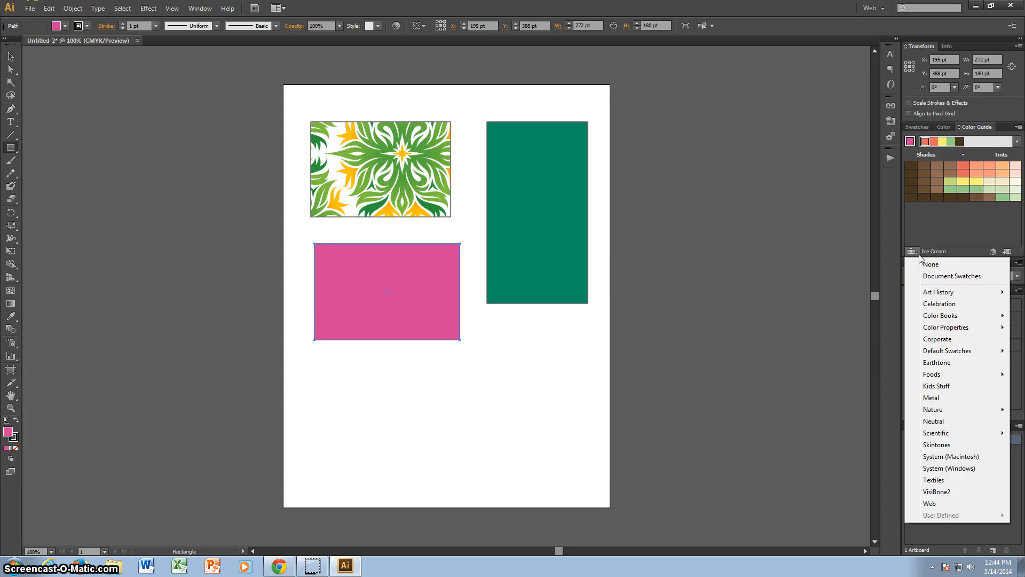
pyautogui.moveTo(955, 457)
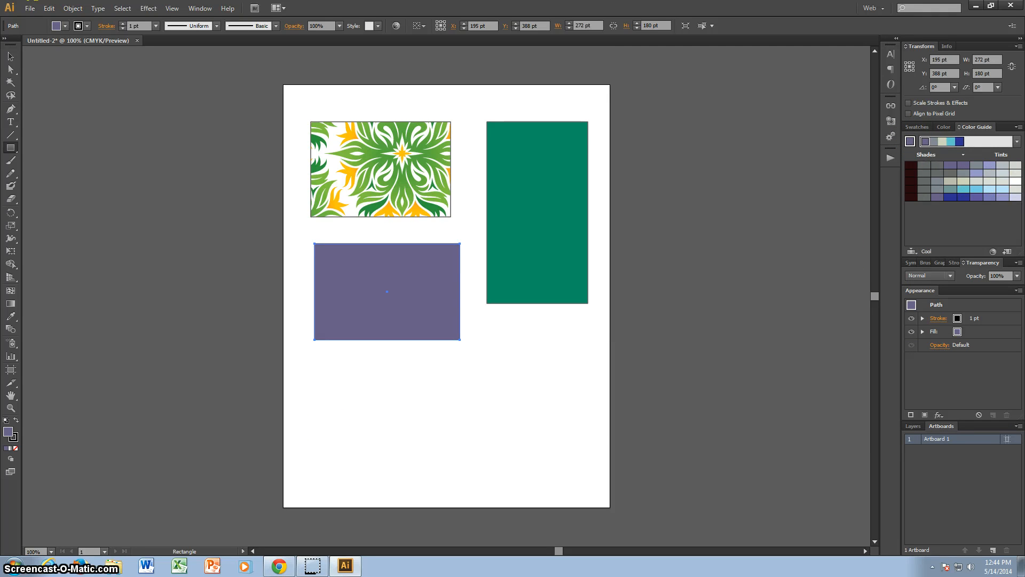
# - Draw a smaller rectangle overlapping the purple one and try grey, dark blue and purple before settling on light blue
pyautogui.moveTo(394, 305); pyautogui.dragTo(439, 328)
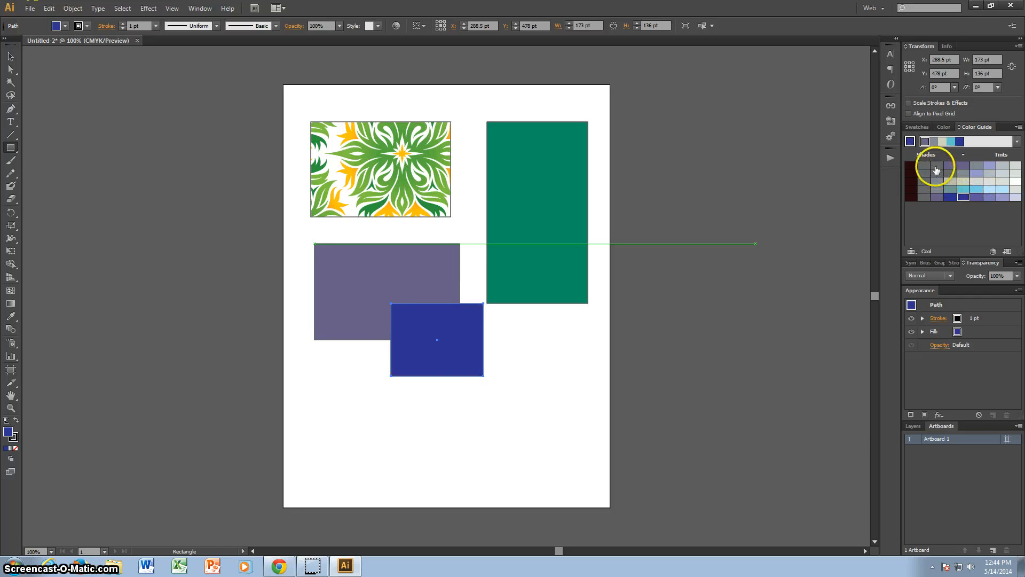
pyautogui.click(975, 177)
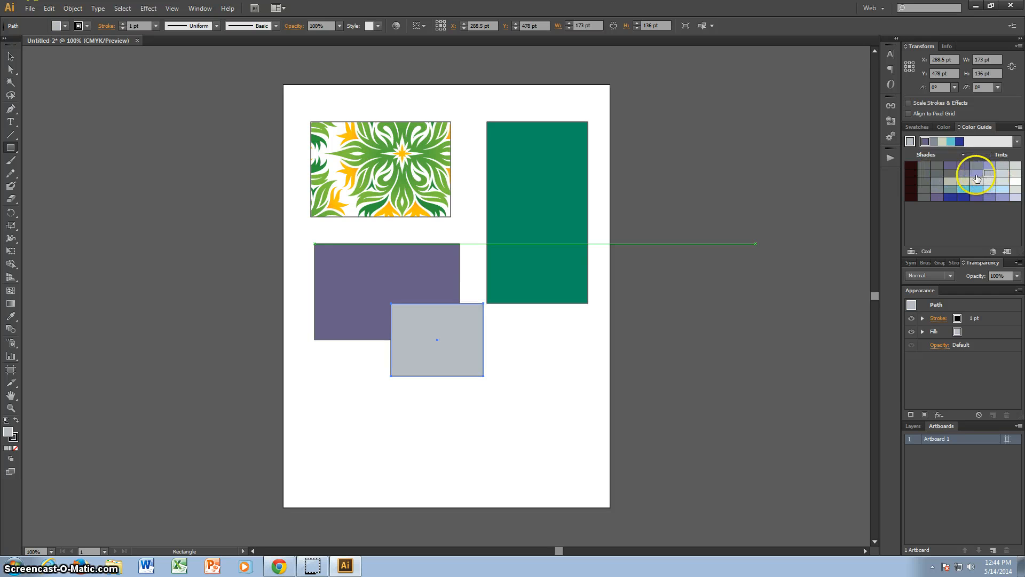
pyautogui.click(937, 197)
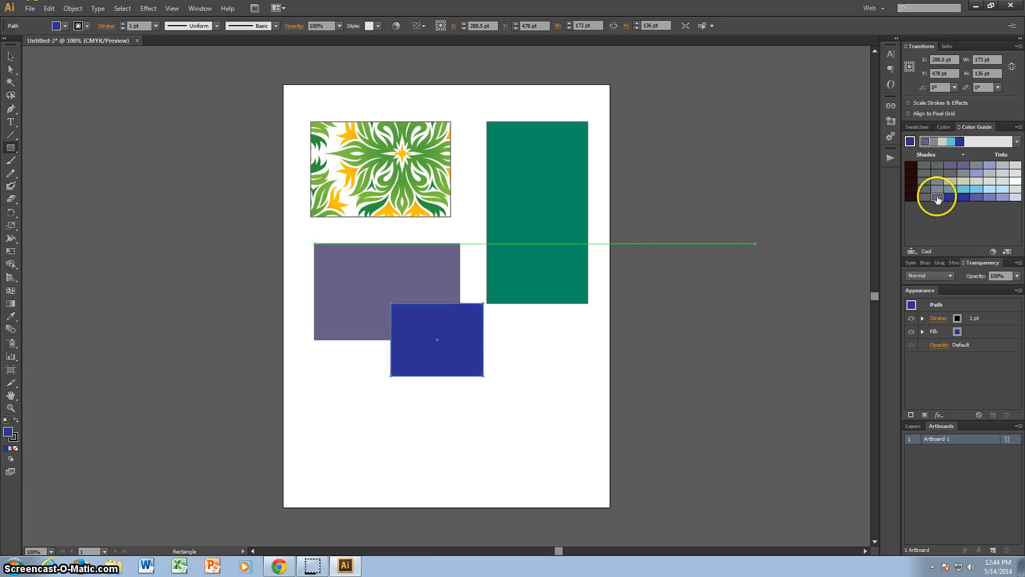
pyautogui.click(936, 197)
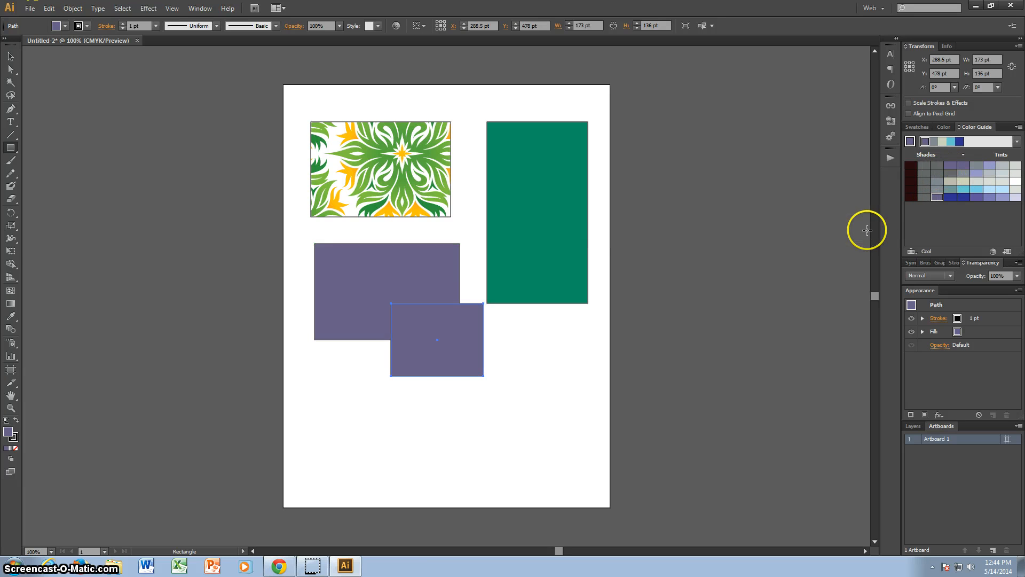
pyautogui.click(978, 190)
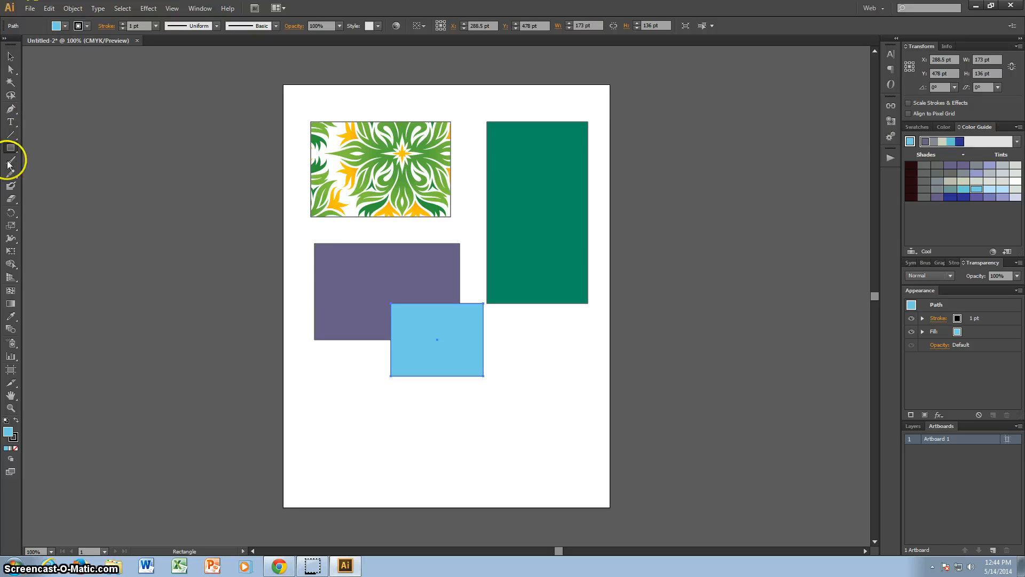
# - Draw a wide rectangle near the artboard bottom and show the Gradient panel via Window > Gradient
pyautogui.moveTo(419, 422); pyautogui.dragTo(585, 488)
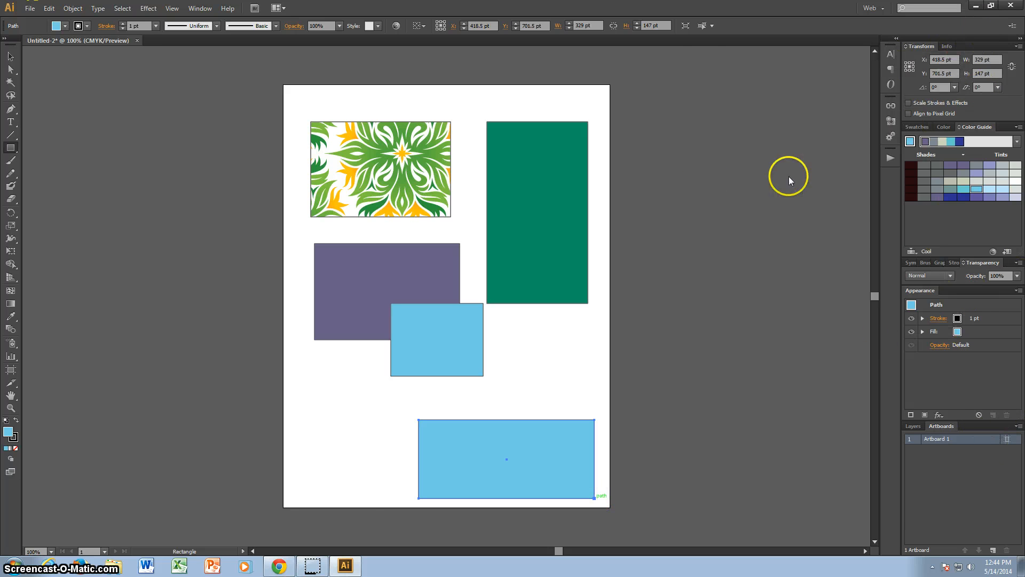
pyautogui.click(201, 9)
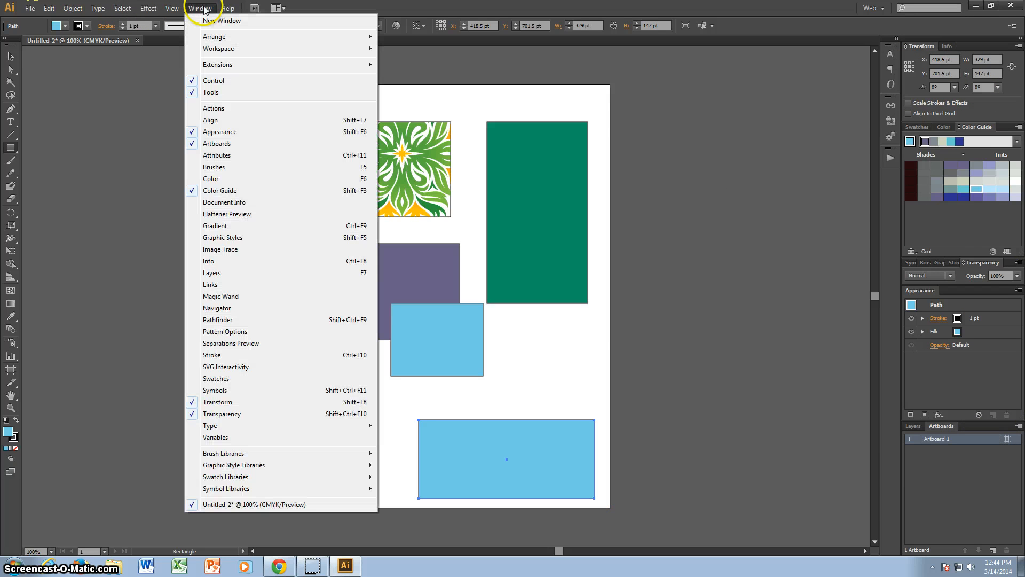
pyautogui.moveTo(229, 214)
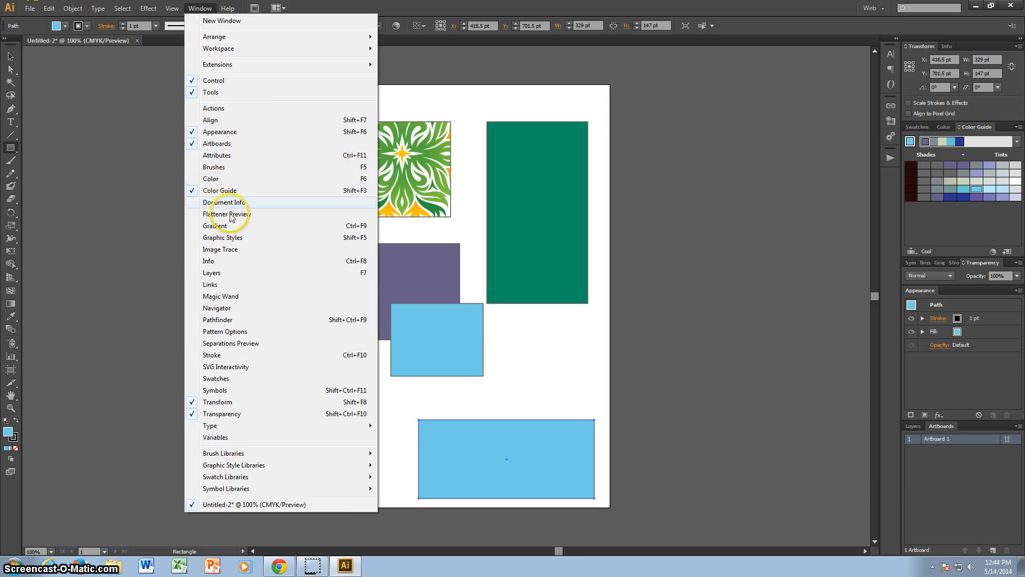
pyautogui.click(213, 226)
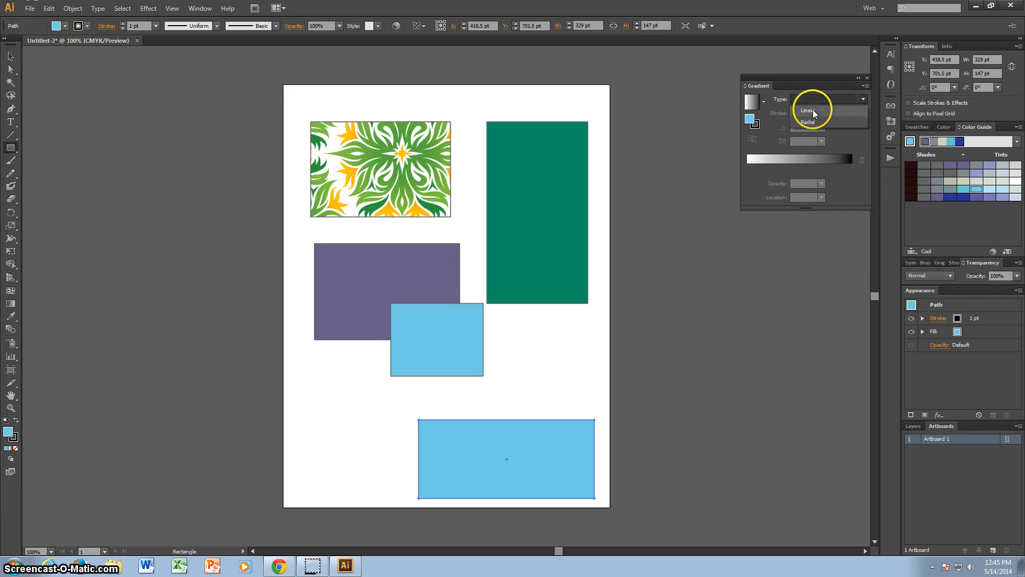
# - Apply a white-to-black gradient to the bottom rectangle, trying Radial then returning to Linear
pyautogui.click(808, 122)
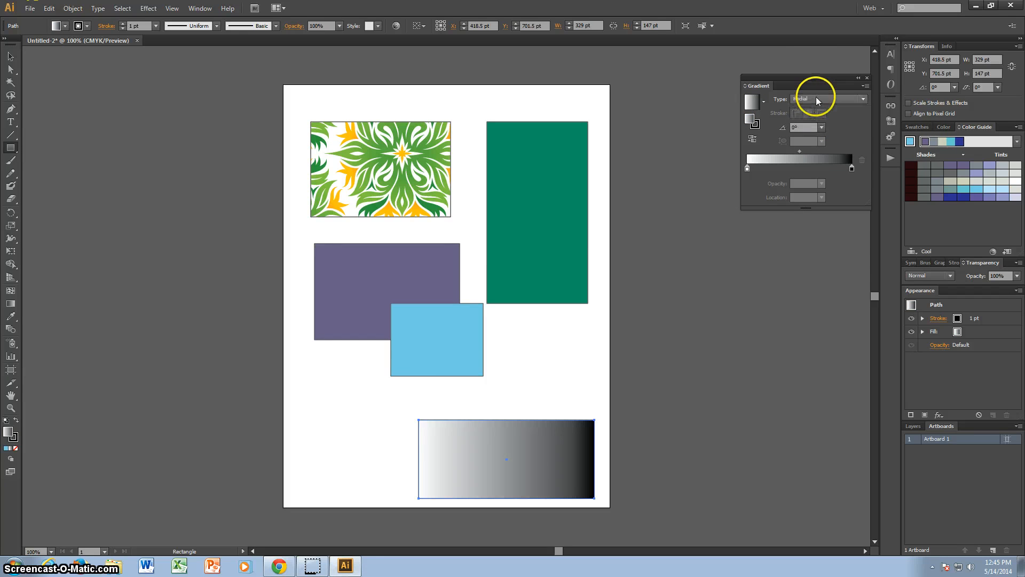
pyautogui.click(866, 98)
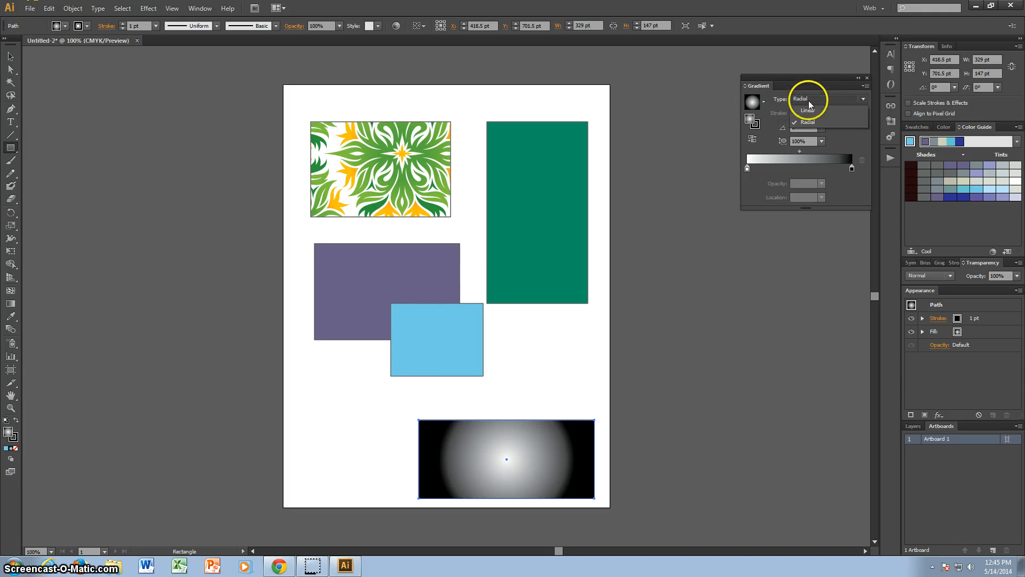
pyautogui.click(822, 128)
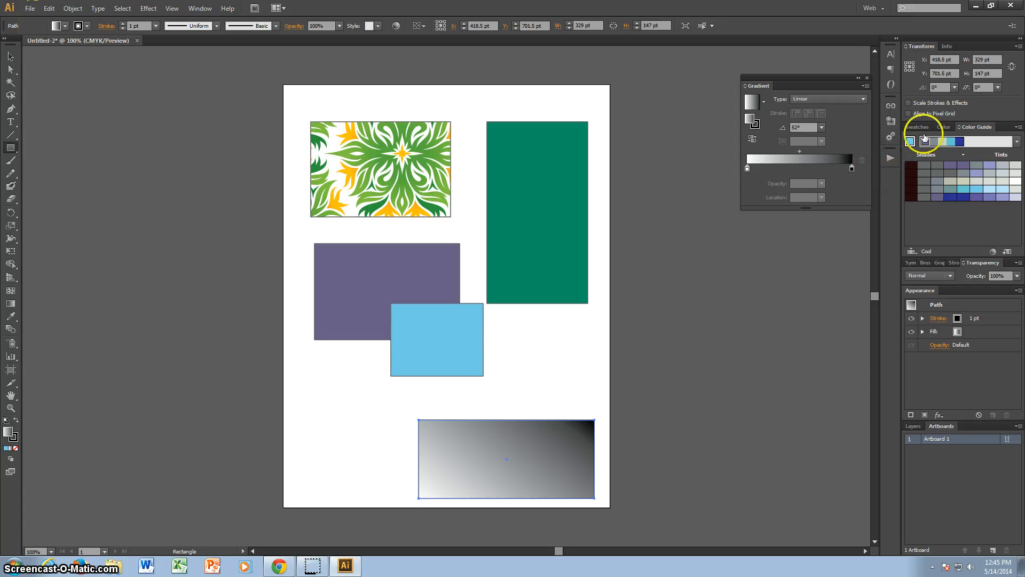
# - Set the gradient's stops to red and orange using the document swatches
pyautogui.click(917, 126)
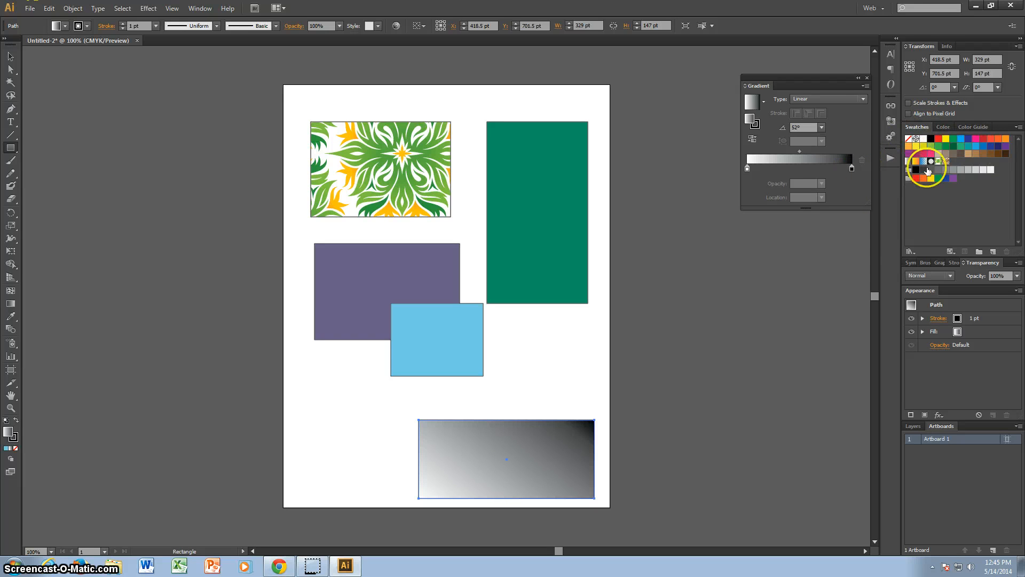
pyautogui.click(944, 126)
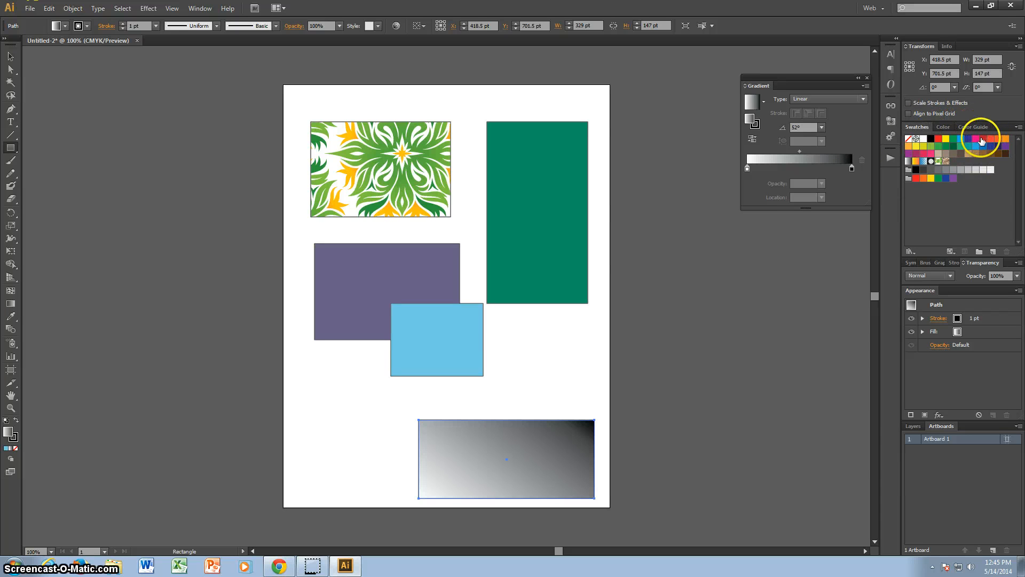
pyautogui.click(747, 168)
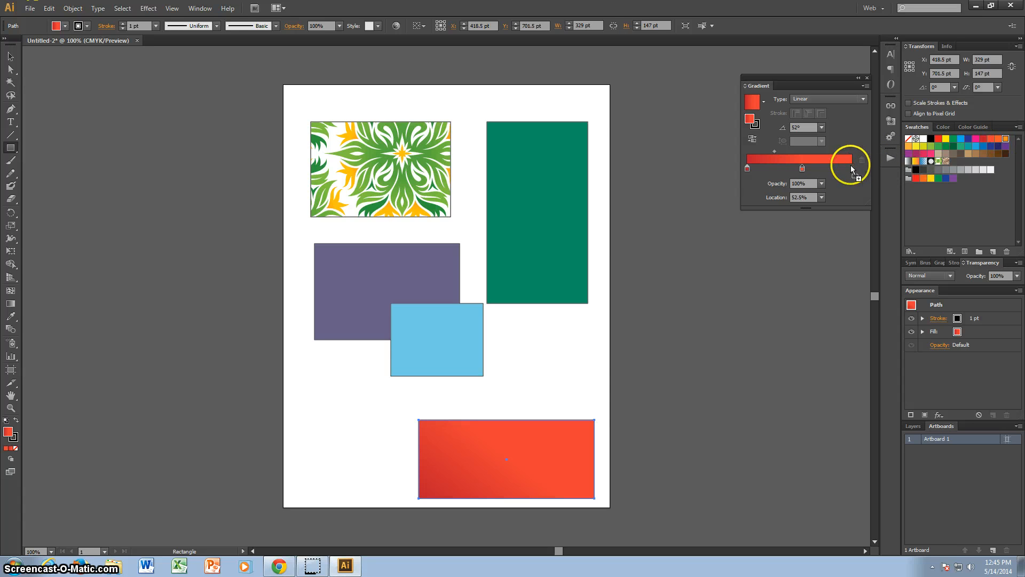
pyautogui.moveTo(848, 168); pyautogui.dragTo(849, 168)
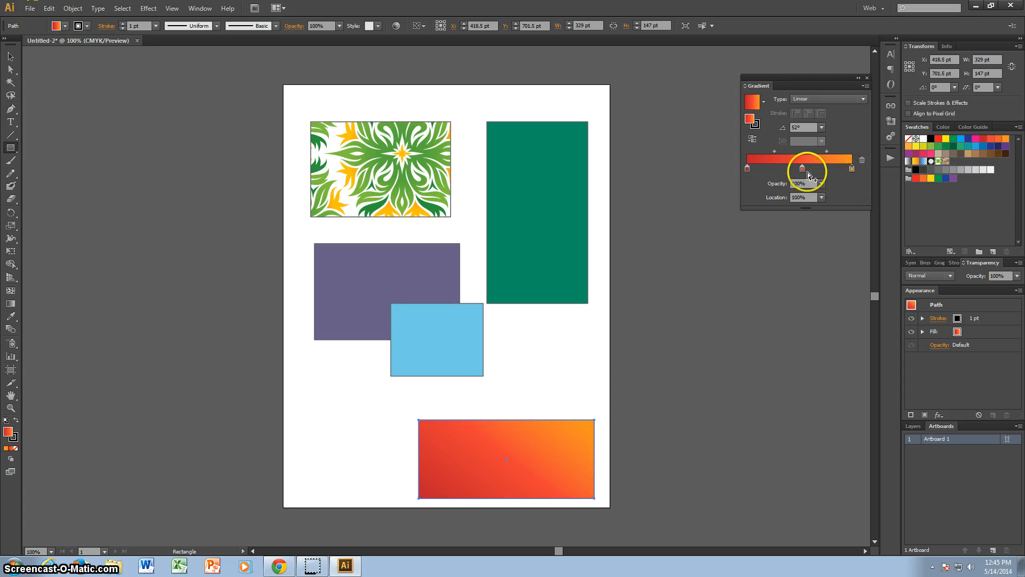
# - Drag the stops and midpoint along the gradient bar to tune where red blends into orange
pyautogui.moveTo(803, 168); pyautogui.dragTo(767, 158)
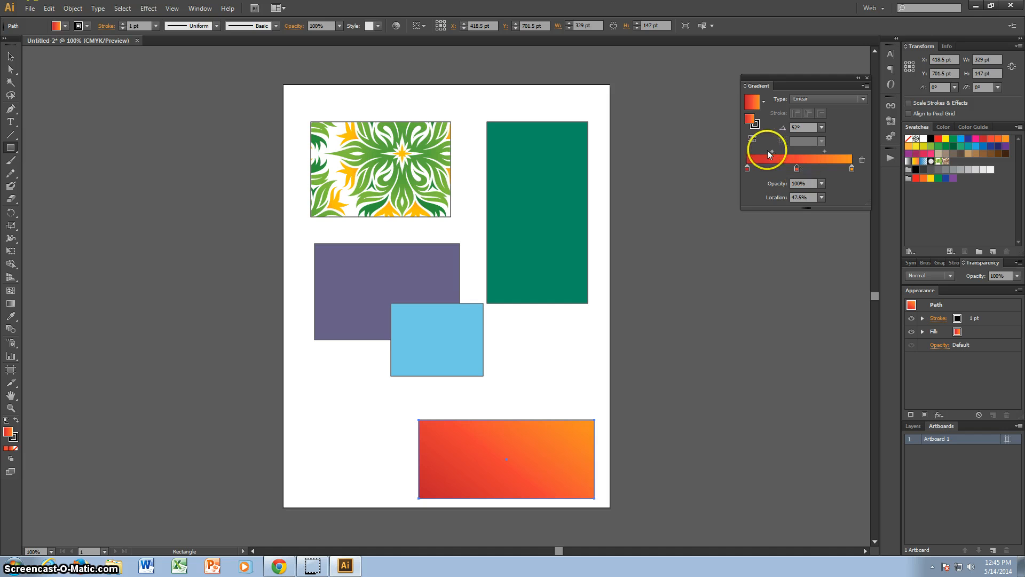
pyautogui.moveTo(767, 159); pyautogui.dragTo(748, 159)
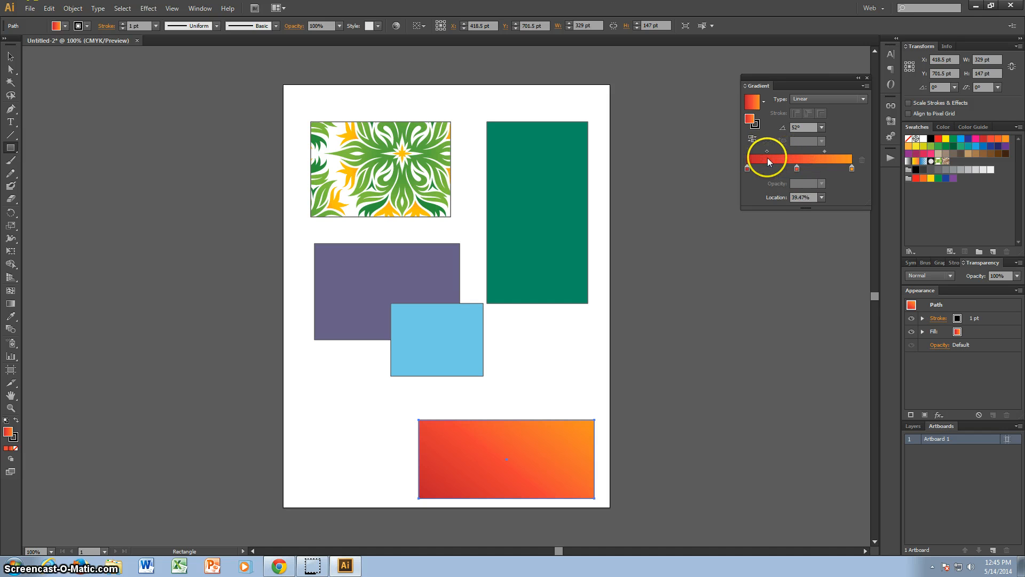
pyautogui.moveTo(768, 168); pyautogui.dragTo(849, 168)
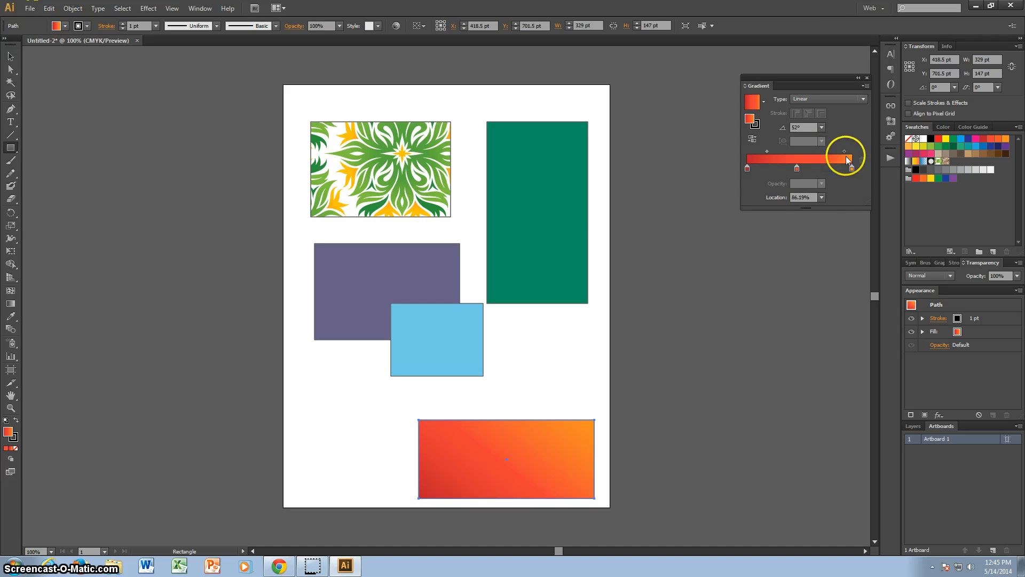
pyautogui.moveTo(847, 150); pyautogui.dragTo(831, 150)
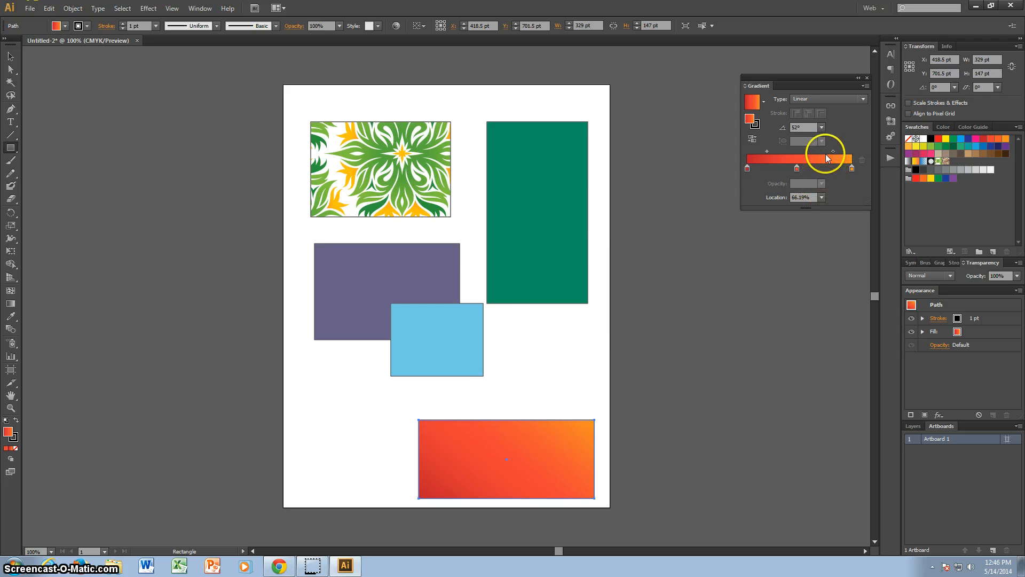
pyautogui.moveTo(833, 152); pyautogui.dragTo(782, 152)
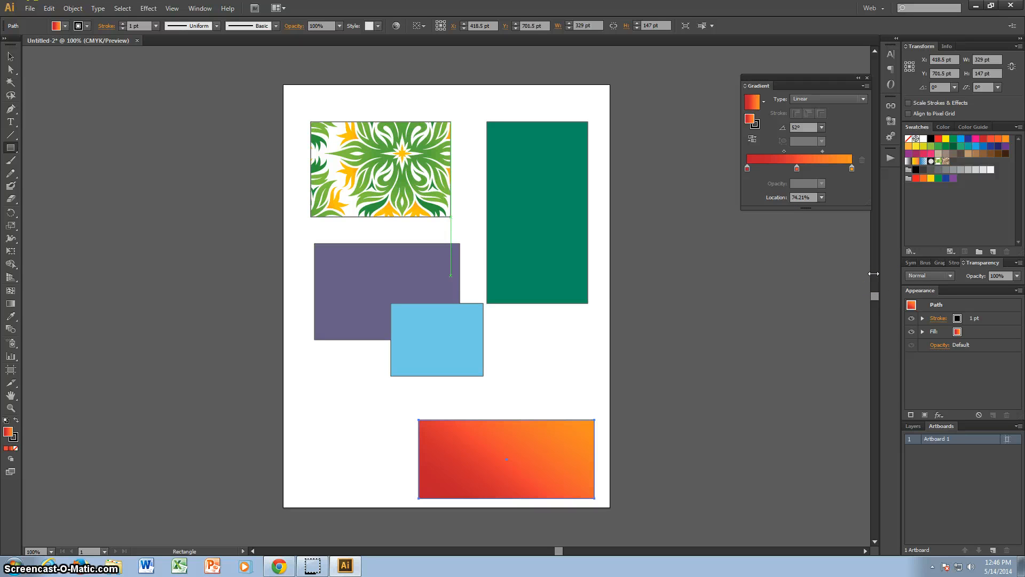
pyautogui.moveTo(131, 286)
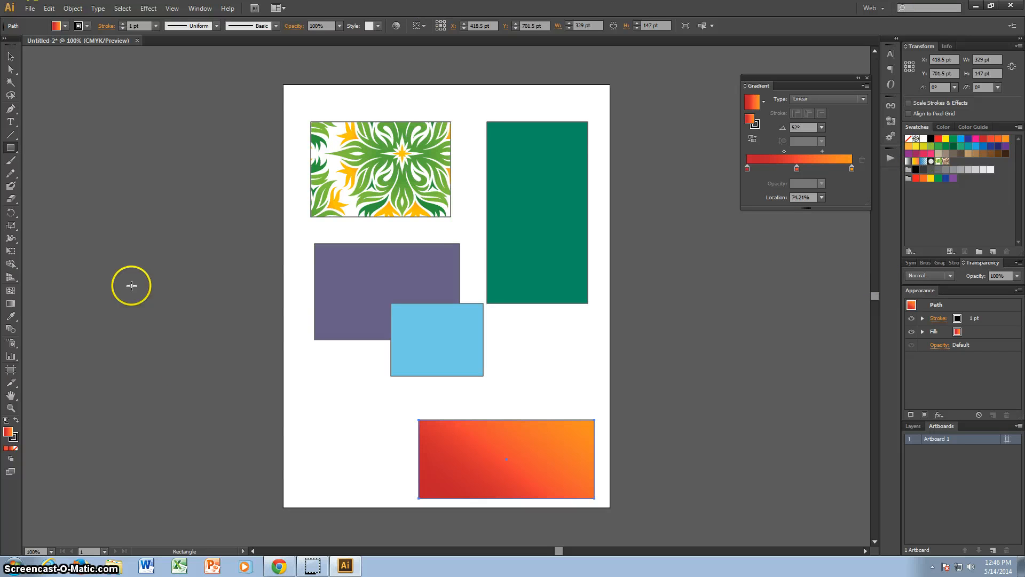
pyautogui.moveTo(218, 428)
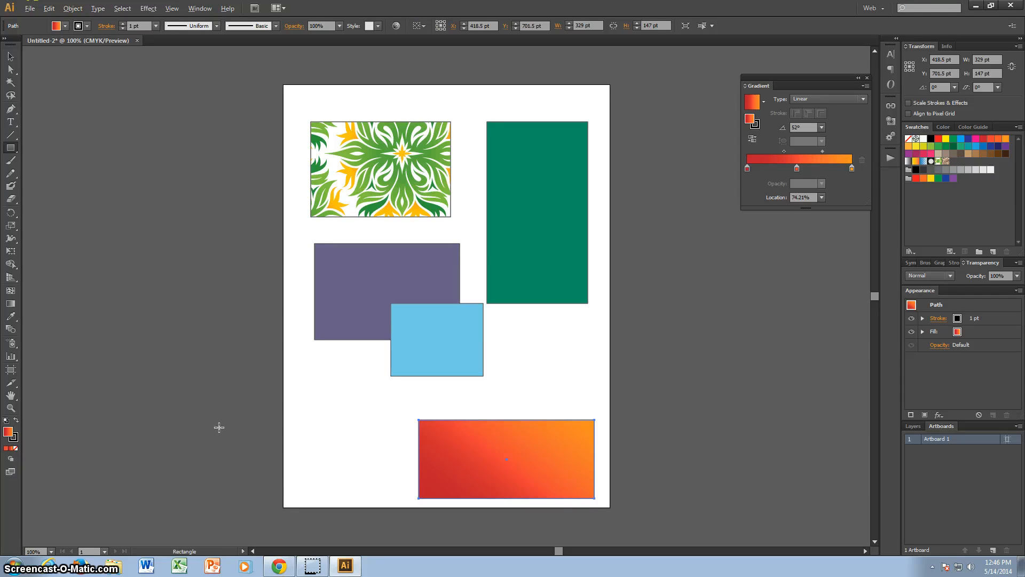